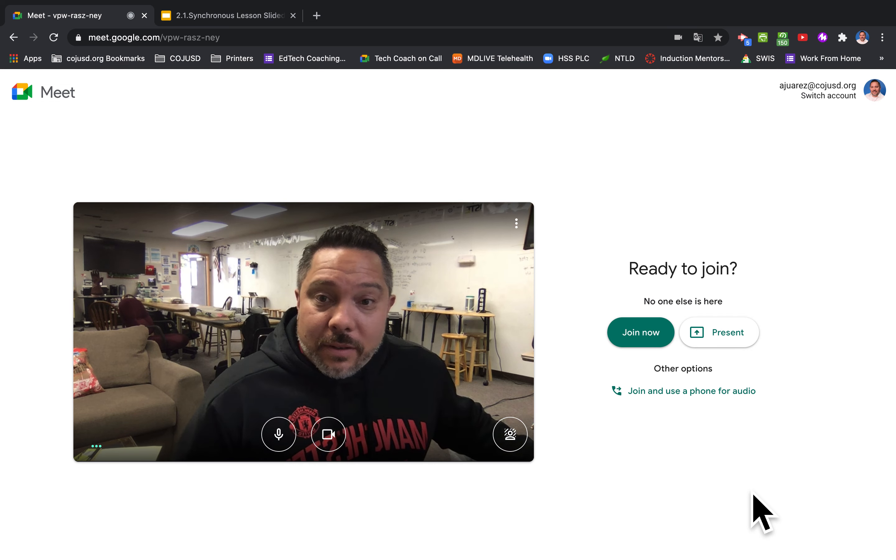
pyautogui.moveTo(709, 492)
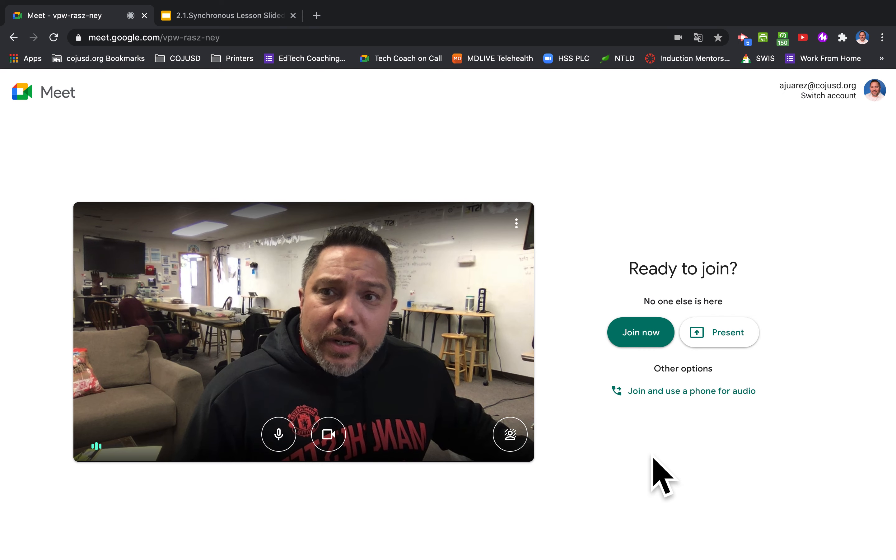
# - Join the meeting with the camera turned off so only the profile photo shows
pyautogui.click(640, 332)
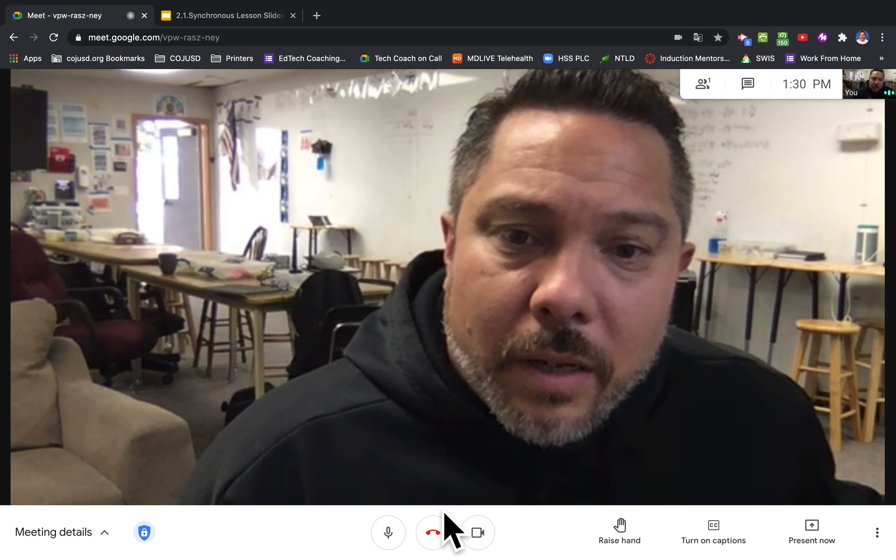
pyautogui.click(477, 532)
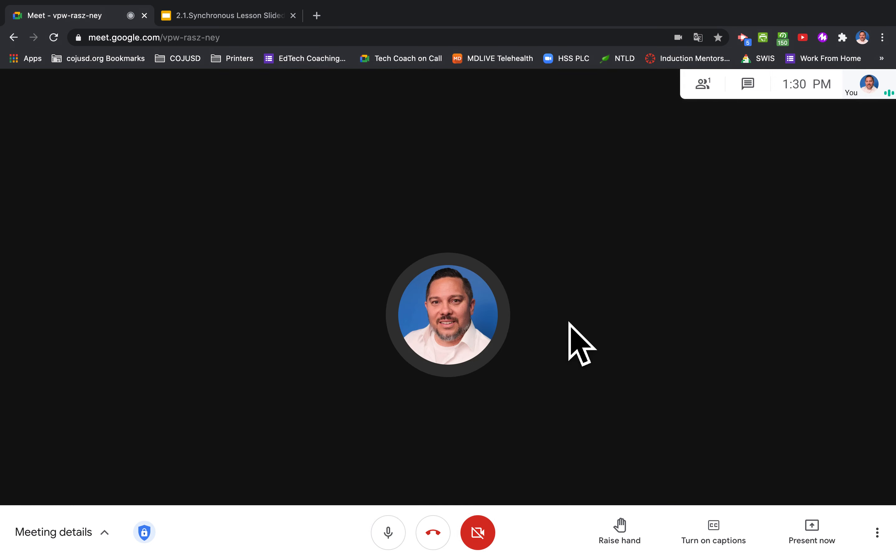
pyautogui.moveTo(600, 337)
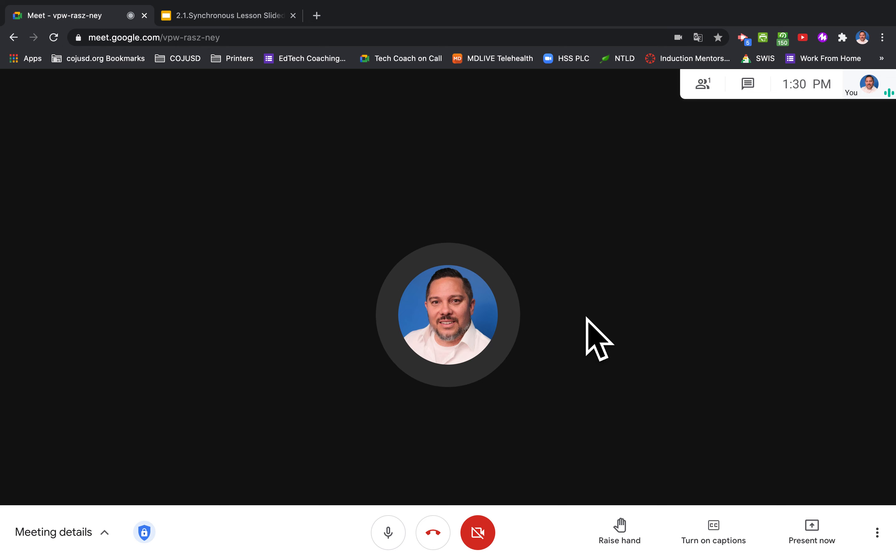
# - Translate the page to español from the context menu and dismiss the translate popup
pyautogui.rightClick(599, 337)
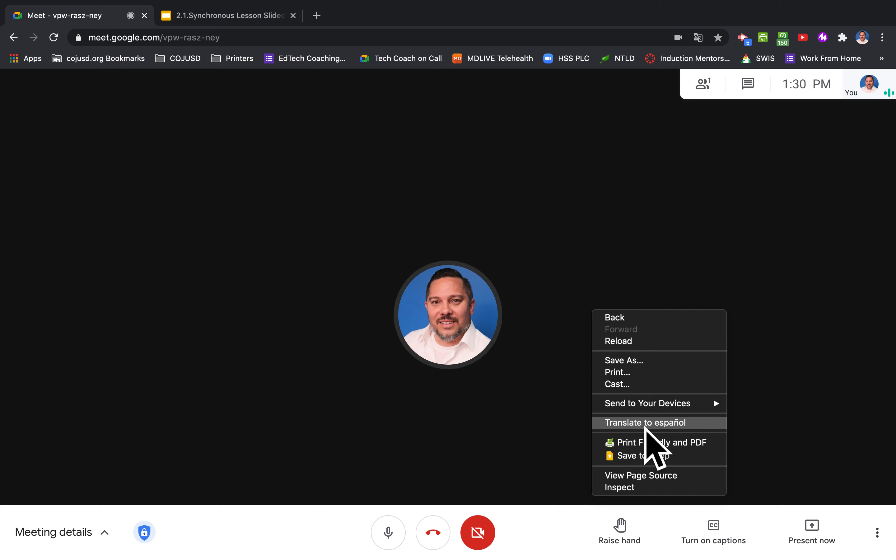
pyautogui.click(644, 422)
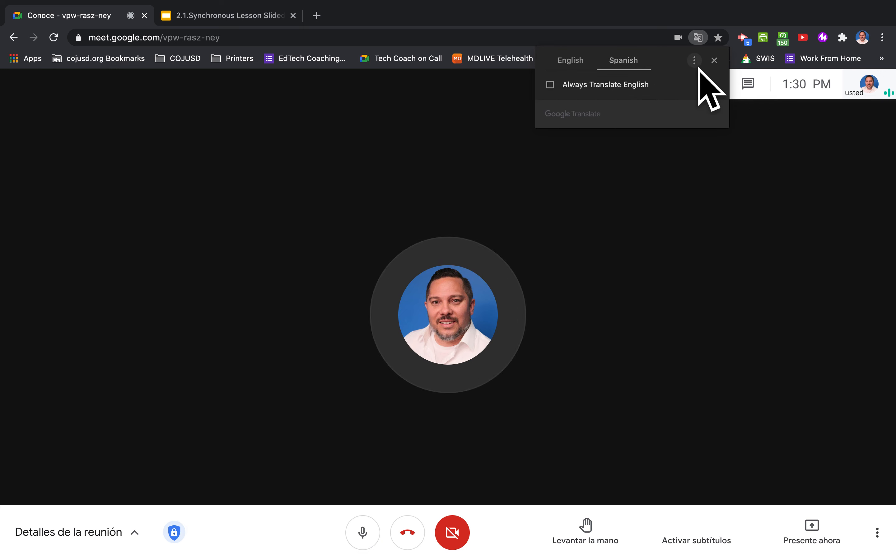
pyautogui.click(694, 60)
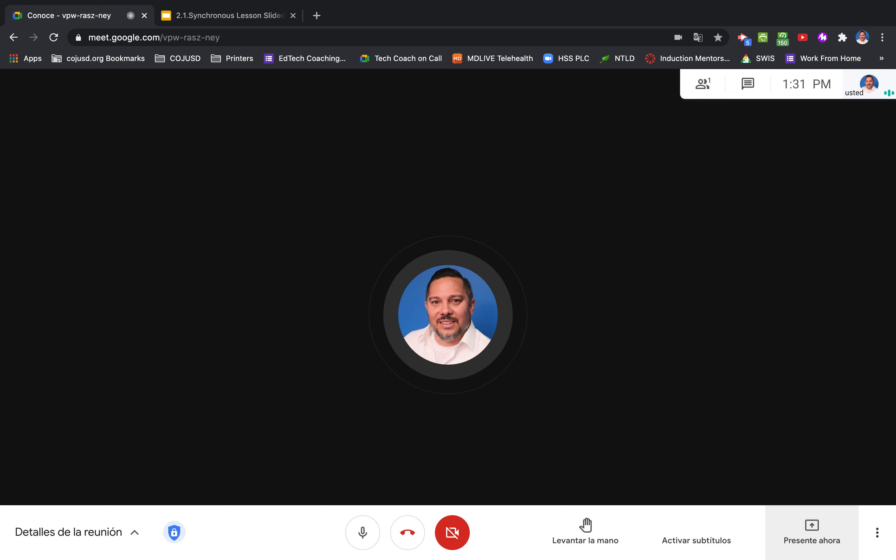
# - Share the Google Slides lesson deck as a Chrome tab via Presente ahora
pyautogui.click(810, 540)
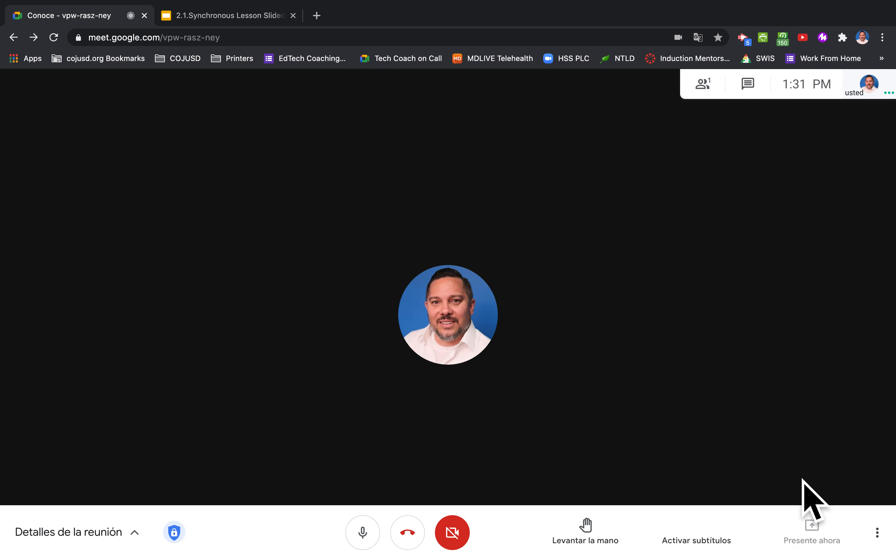
pyautogui.click(810, 533)
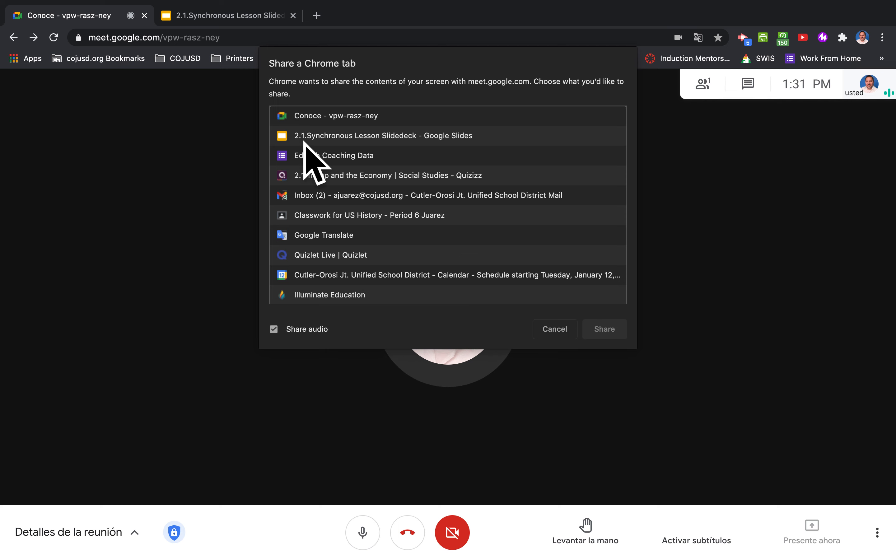
pyautogui.moveTo(226, 15)
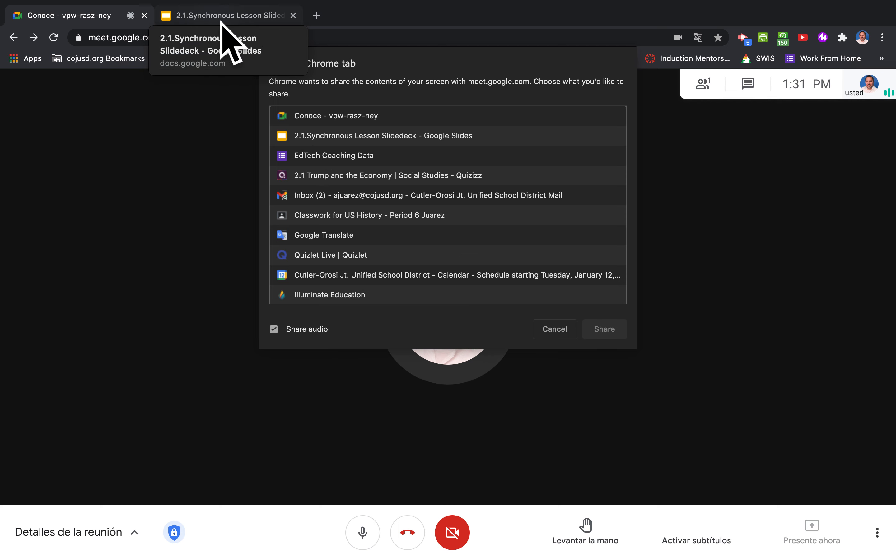
pyautogui.moveTo(243, 69)
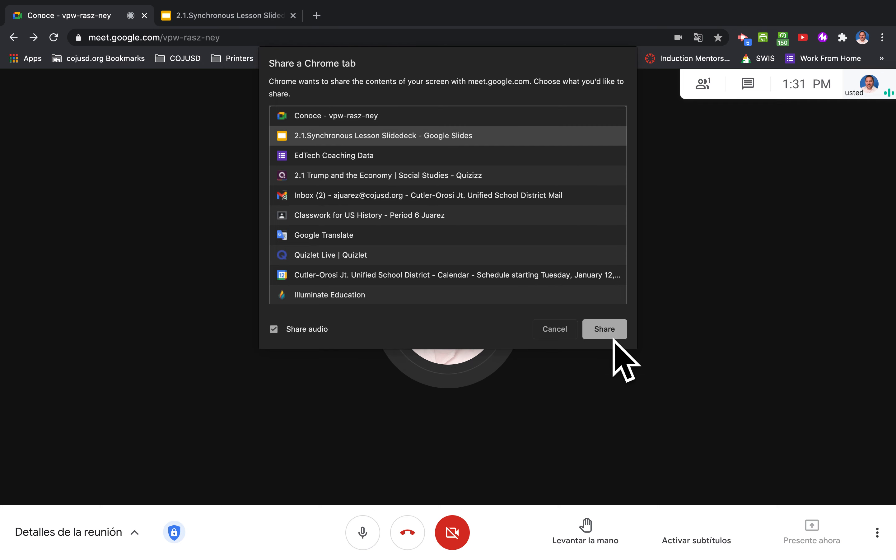
pyautogui.click(603, 329)
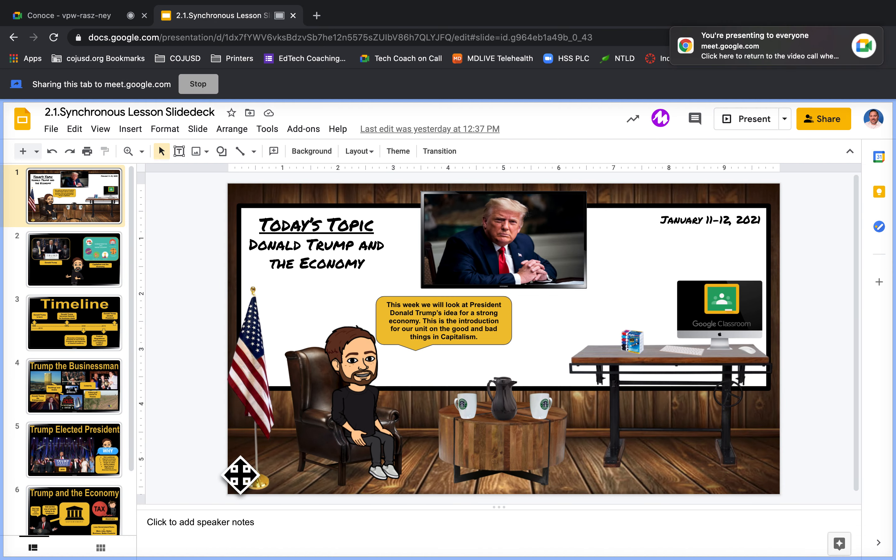
pyautogui.moveTo(123, 289)
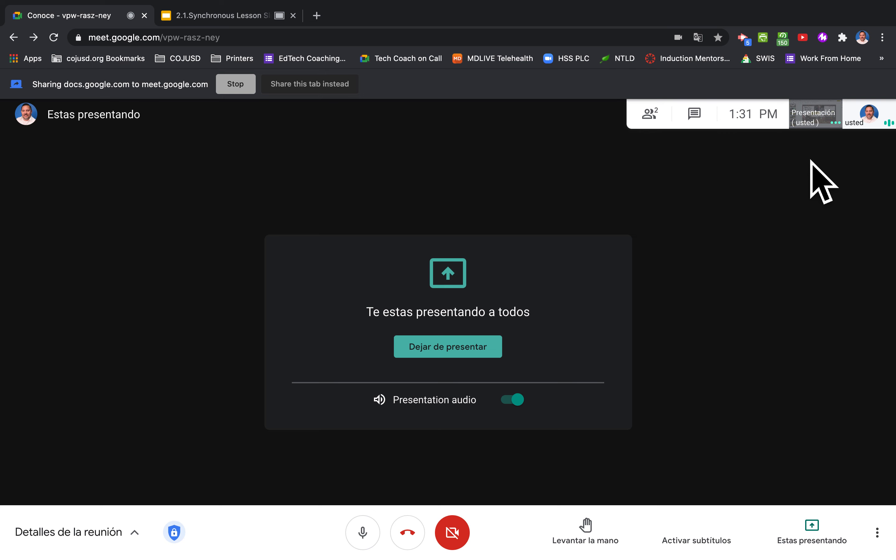
pyautogui.moveTo(815, 155)
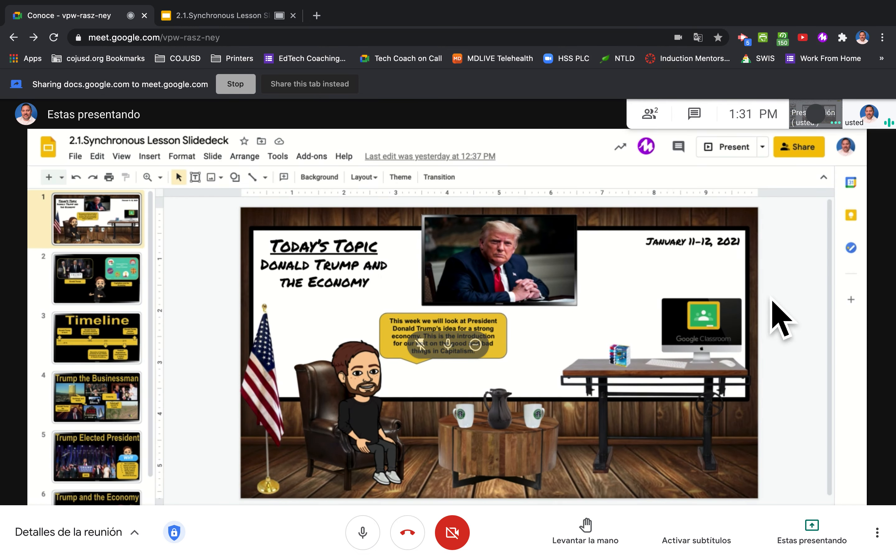
pyautogui.moveTo(430, 257)
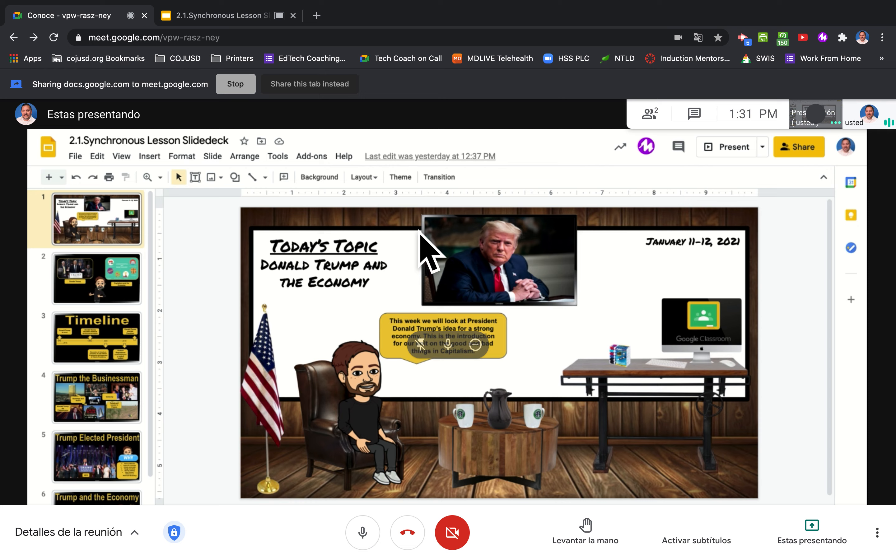
pyautogui.moveTo(725, 431)
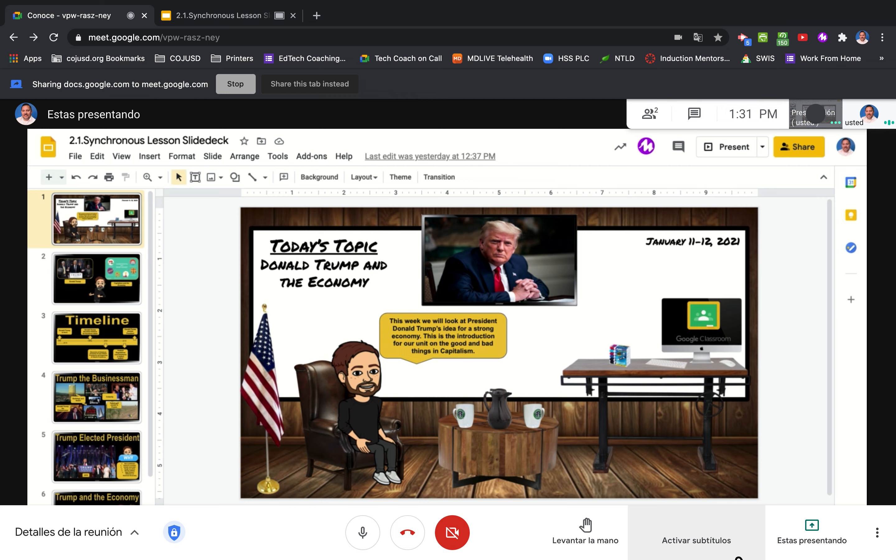
# - Activate live subtítulos so speech appears as Spanish text under the shared slide
pyautogui.click(696, 539)
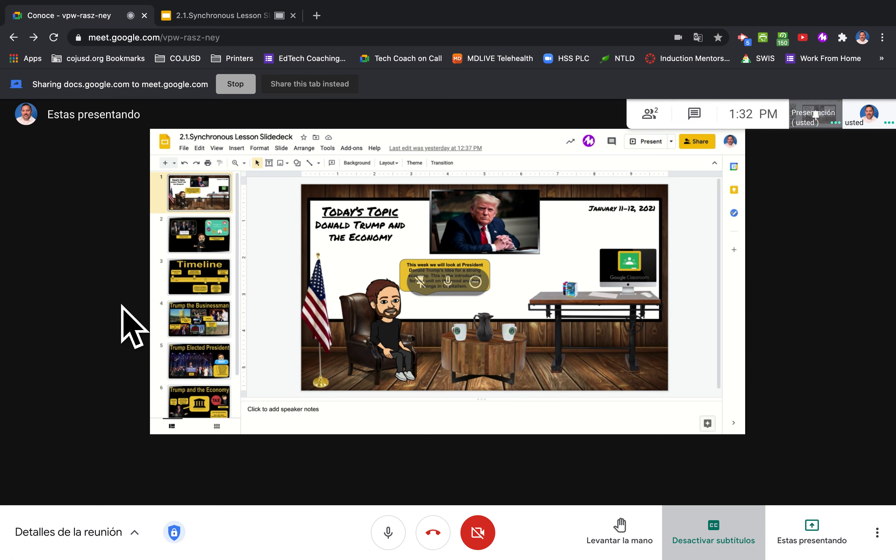
pyautogui.moveTo(60, 346)
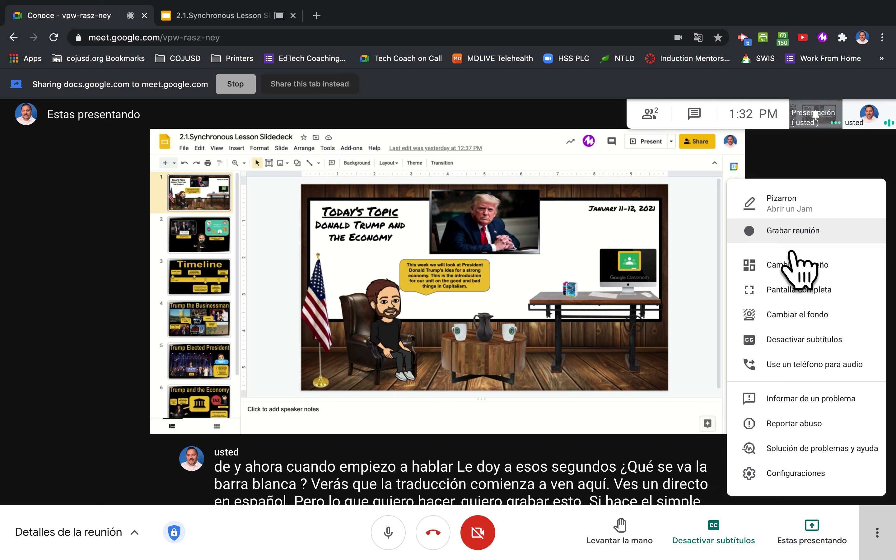
pyautogui.moveTo(772, 127)
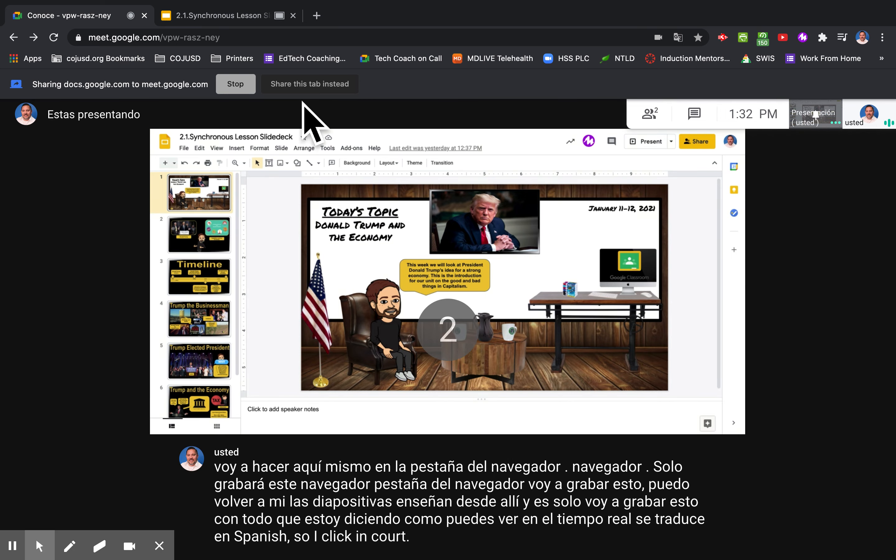
# - Switch to the Slides deck and advance through Timeline to Trump and the Economy
pyautogui.click(222, 15)
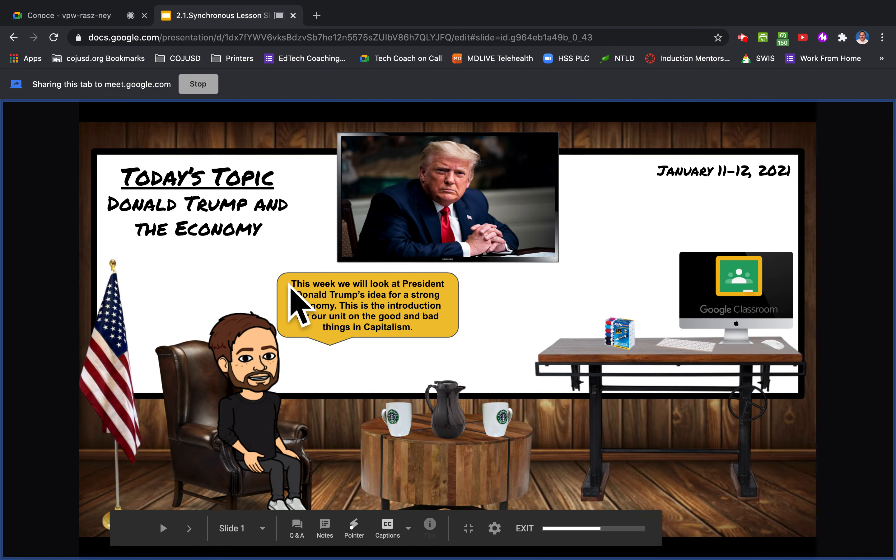
pyautogui.click(189, 528)
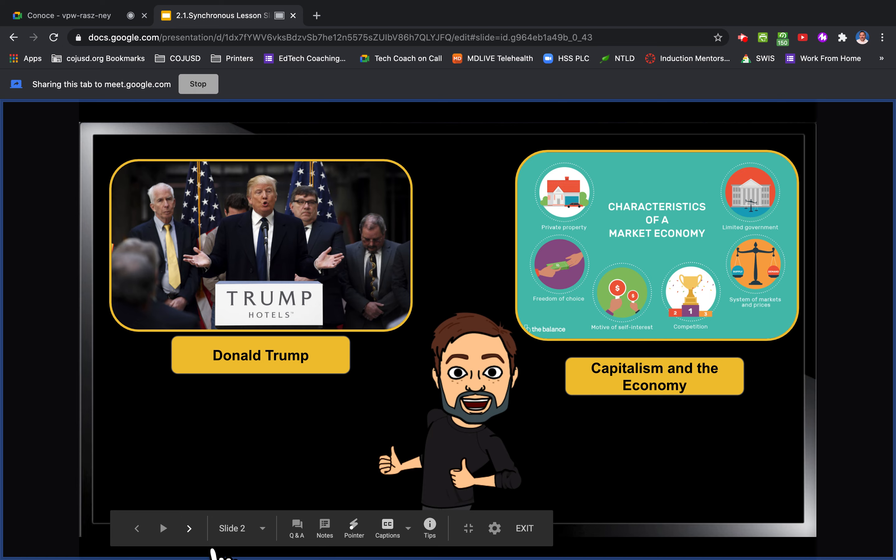
pyautogui.click(189, 528)
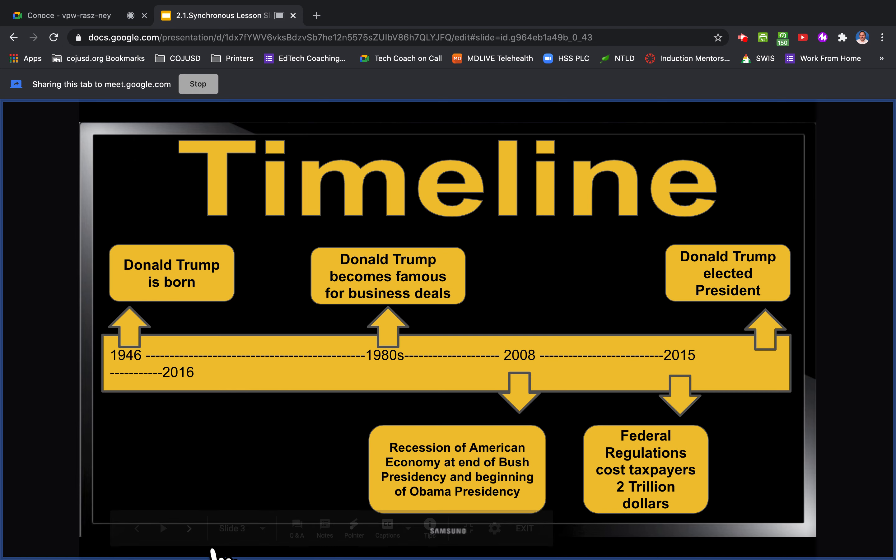
pyautogui.click(188, 528)
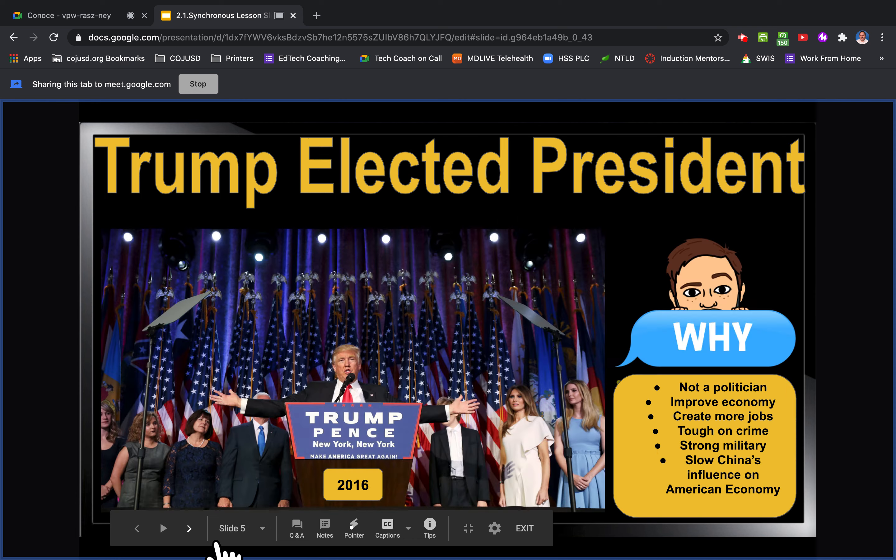
pyautogui.click(189, 528)
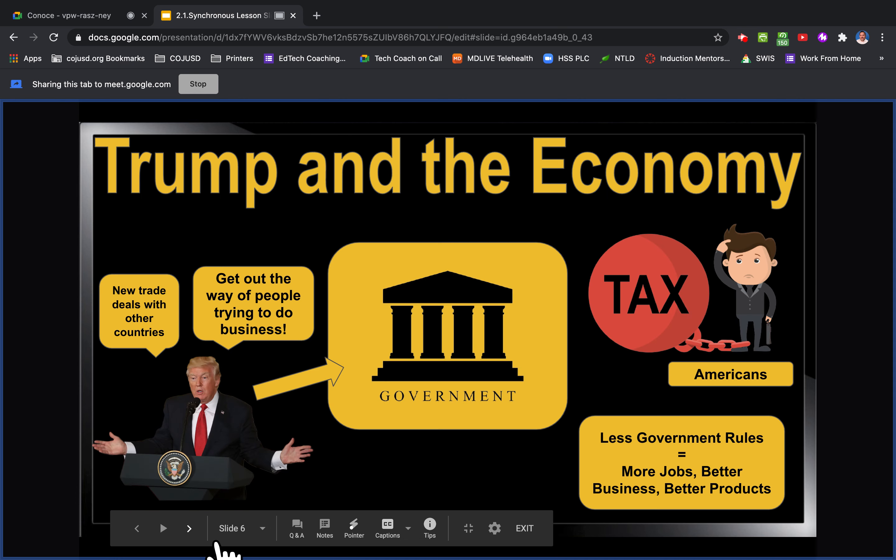
pyautogui.click(189, 528)
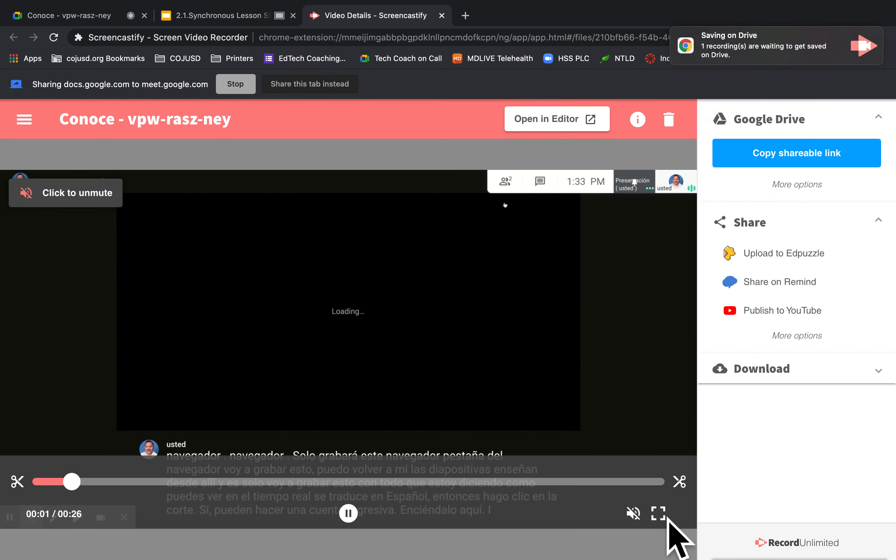
# - Play the saved 26-second recording full screen, replaying the slides with Spanish captions
pyautogui.click(658, 512)
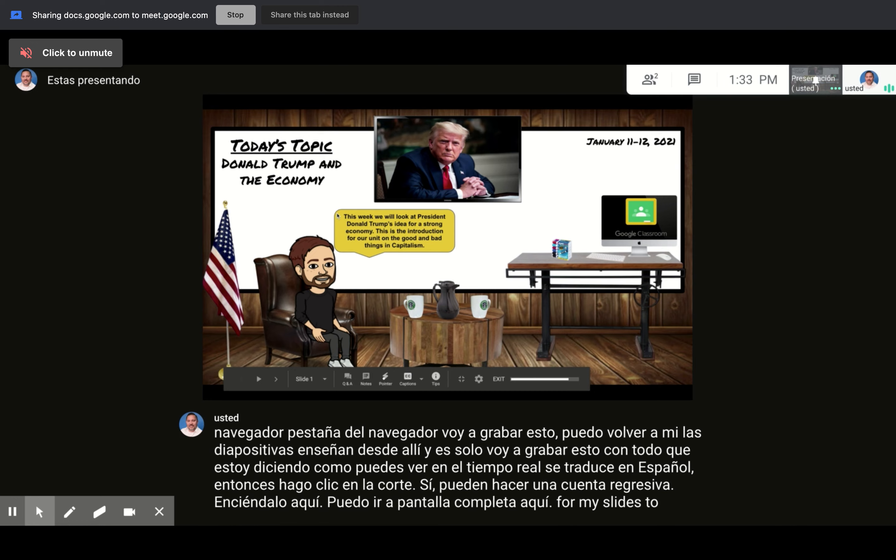
pyautogui.click(275, 379)
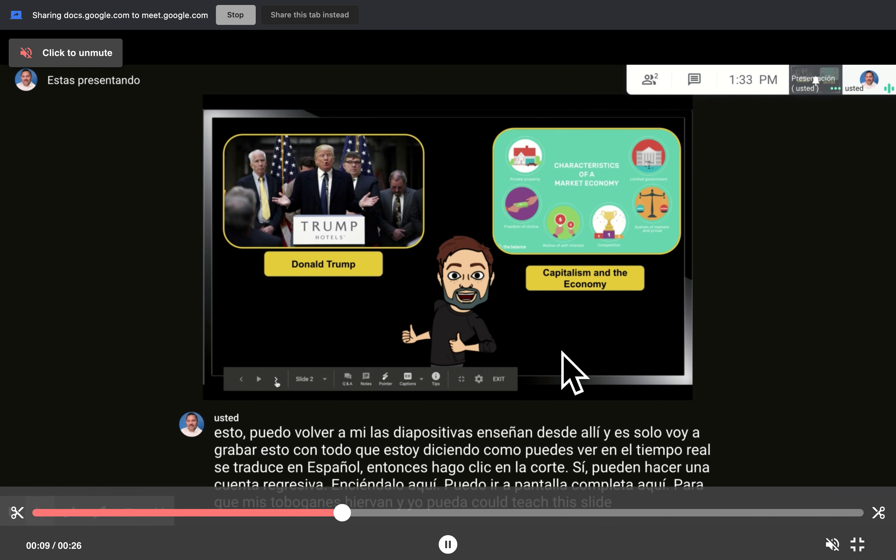
pyautogui.click(276, 379)
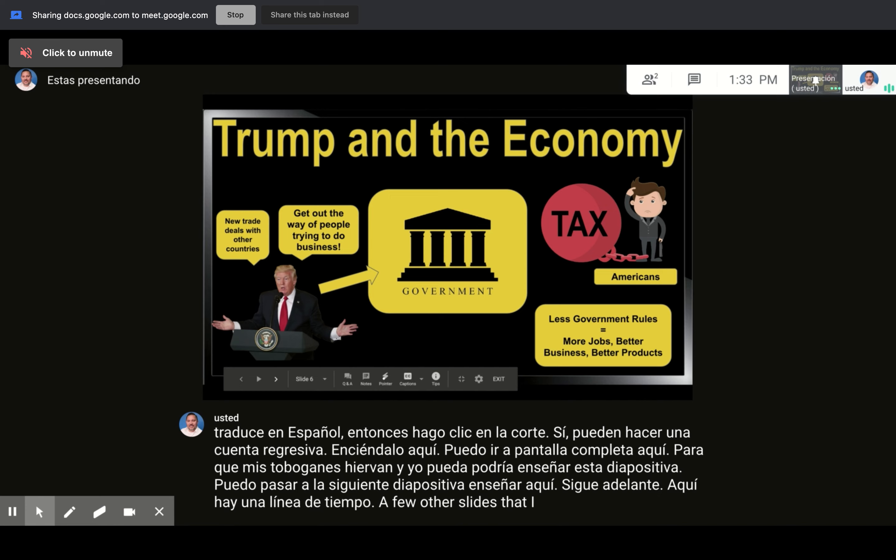
pyautogui.click(276, 379)
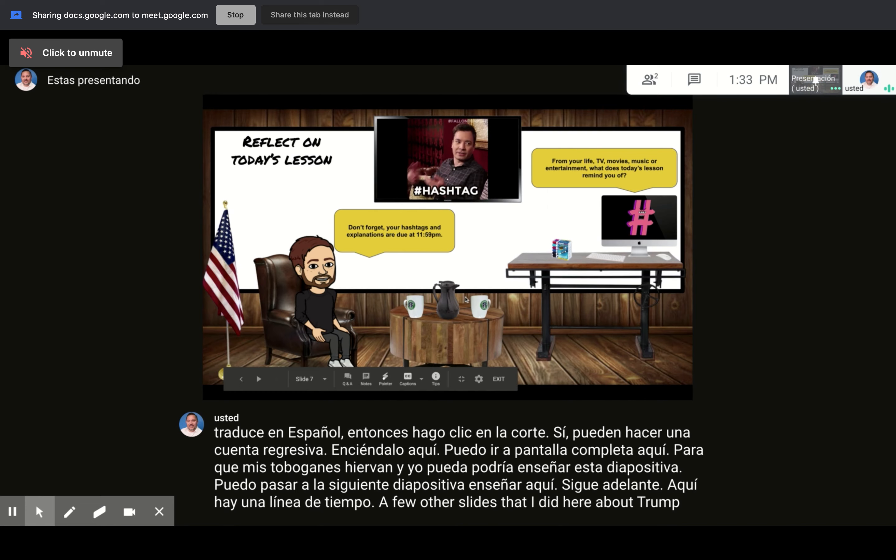